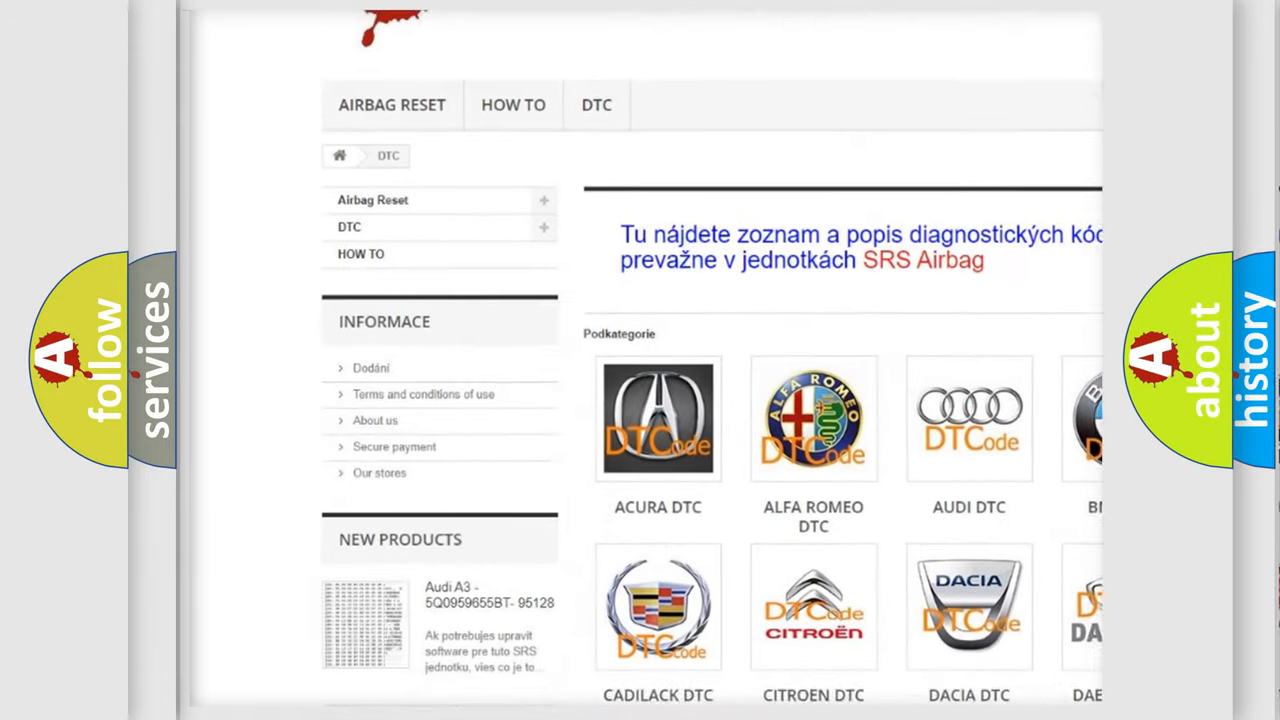
- Reveal B1383 causes: battery/charging checks, F-CAN wiring shorts, faulty gauge module or PCM
scroll("down", 3)
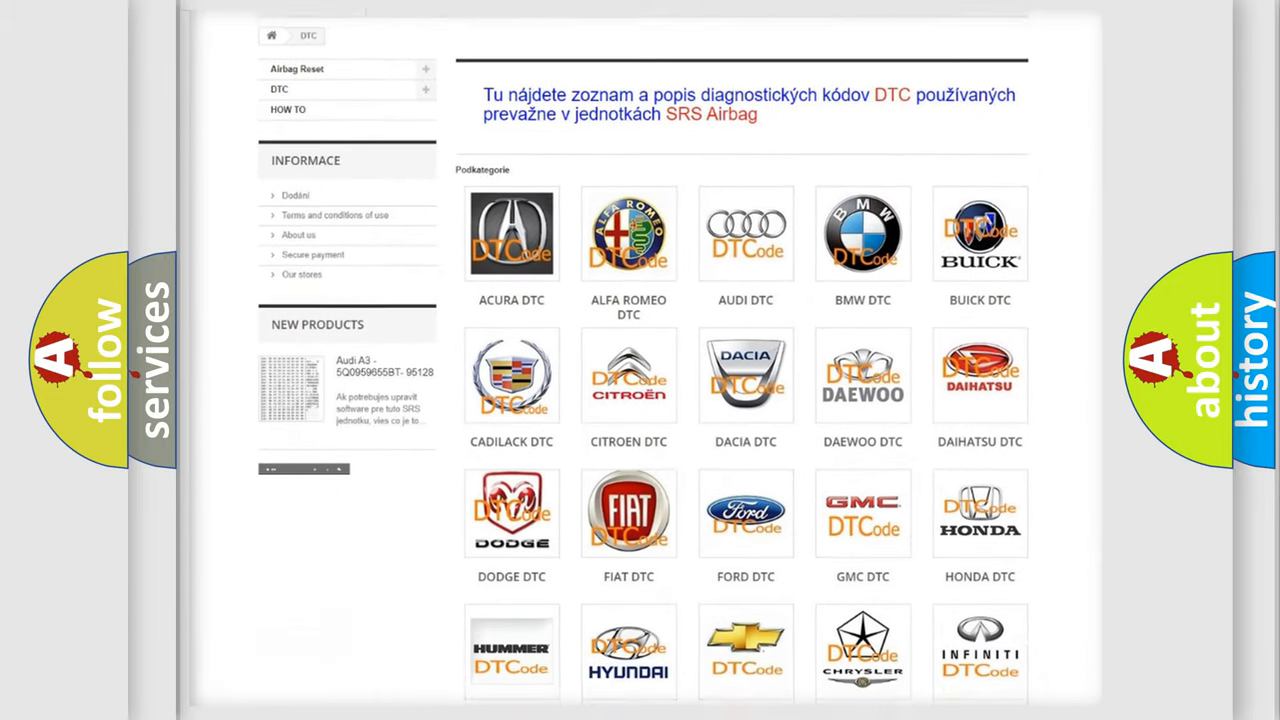
scroll("down", 3)
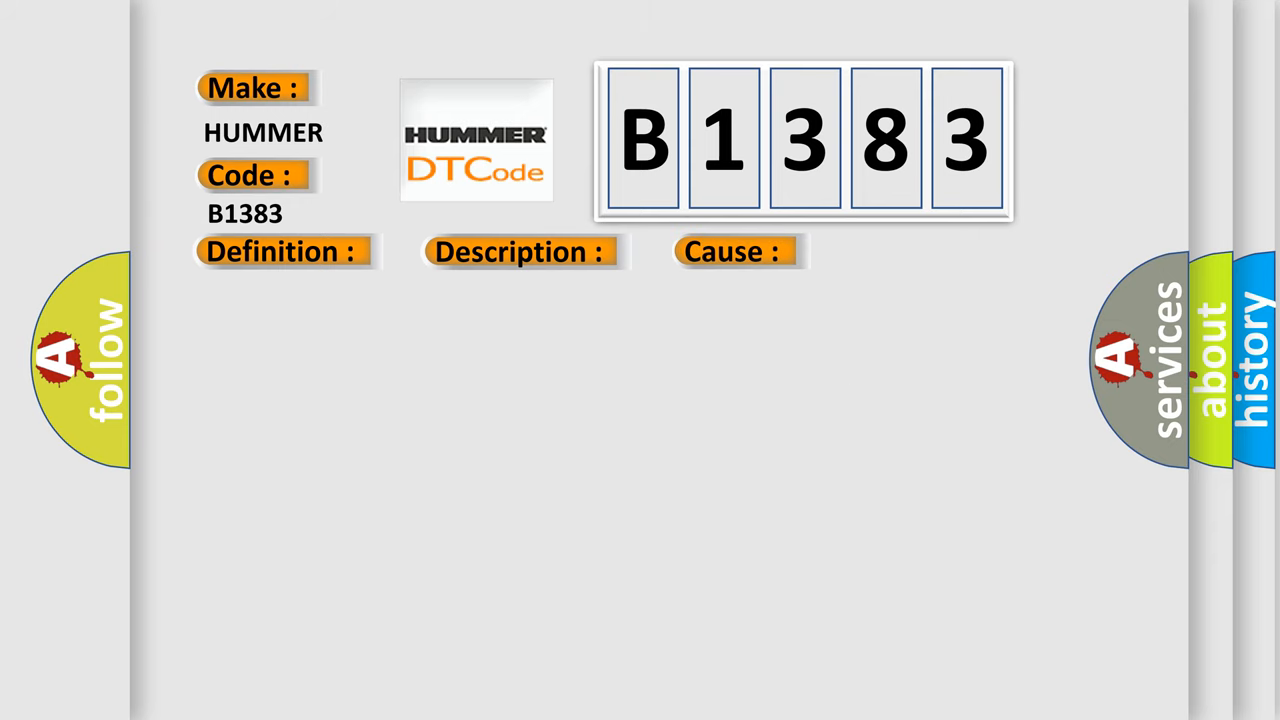
left_click(733, 251)
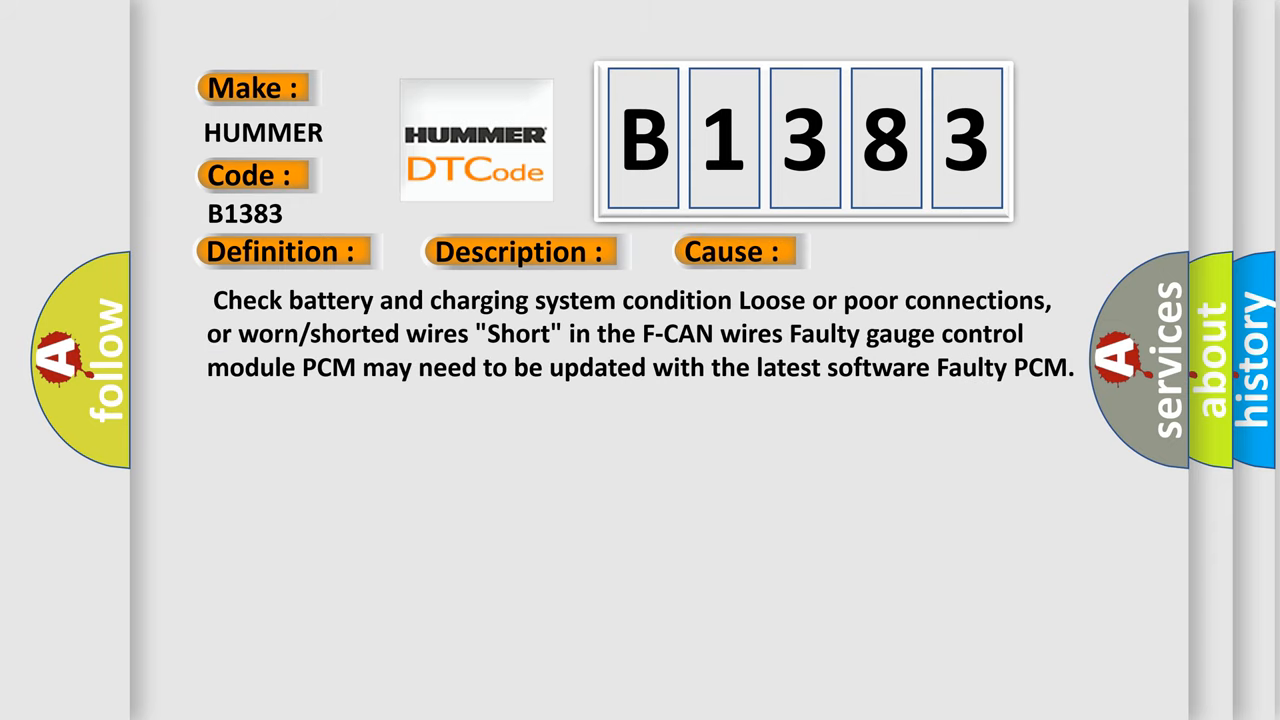